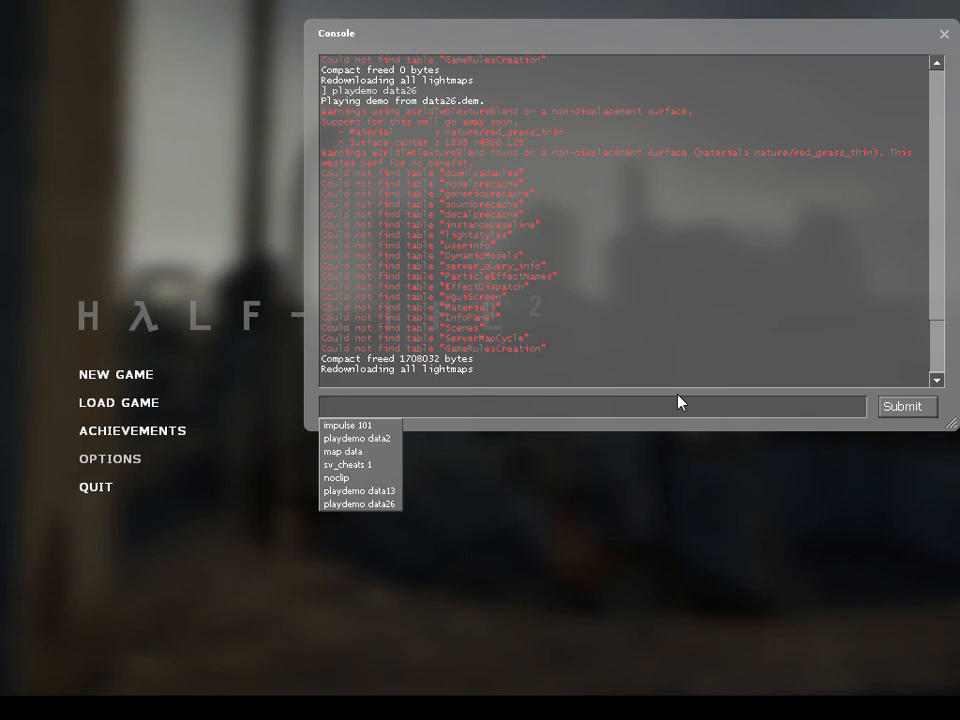
Step: Run 'playdemo data13' from the console to play back the data13 demo
type("p;l")
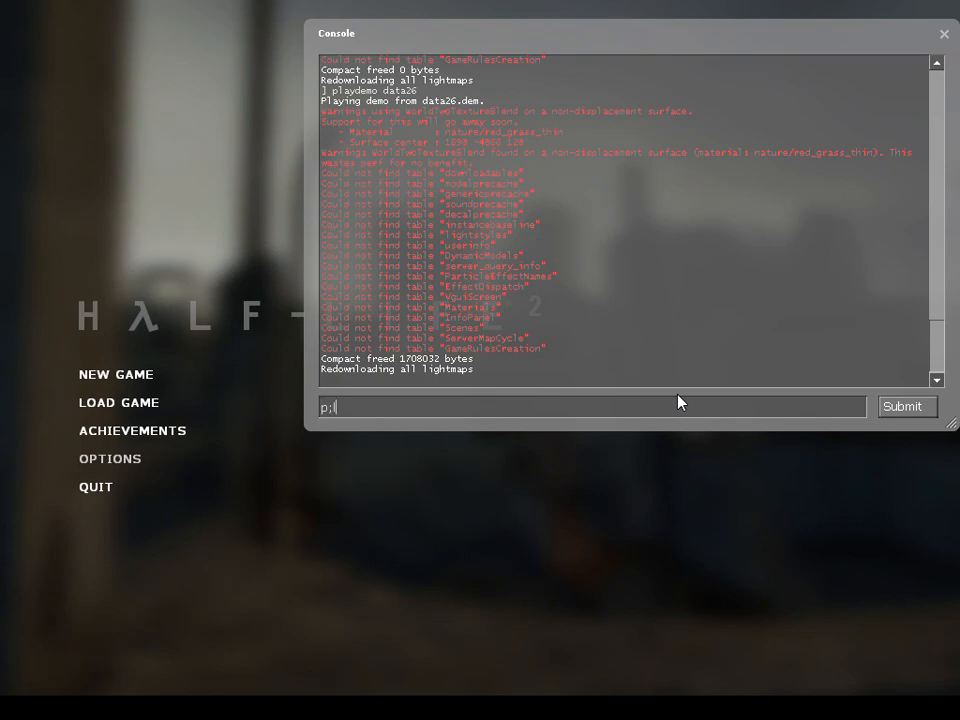
type("pla")
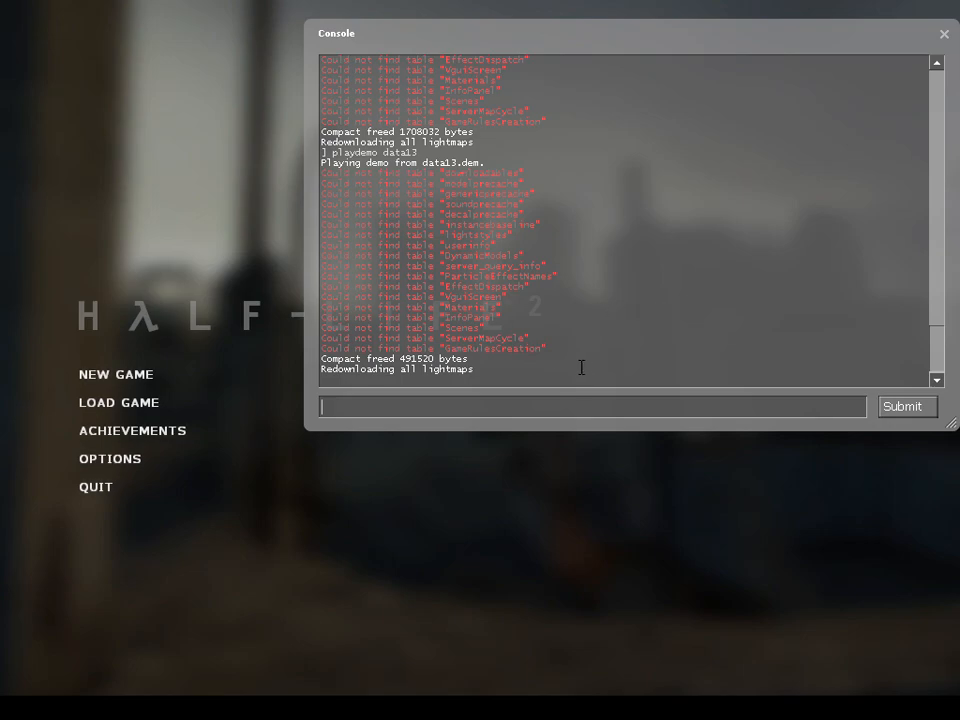
mouse_move(650, 330)
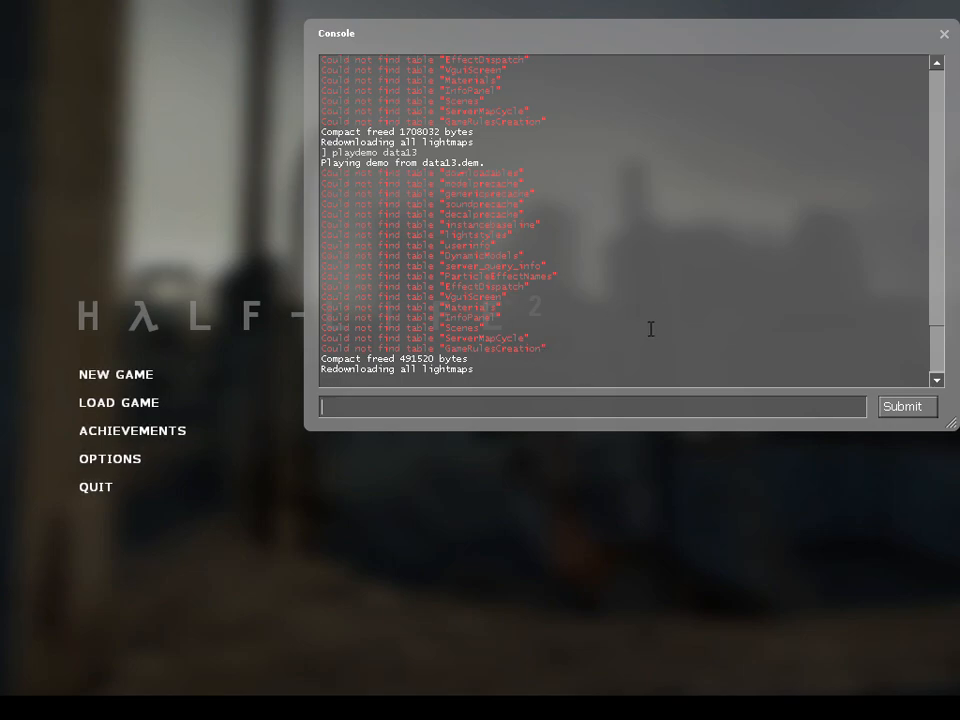
Step: Run 'map data' to load the custom map named data
type("map dat")
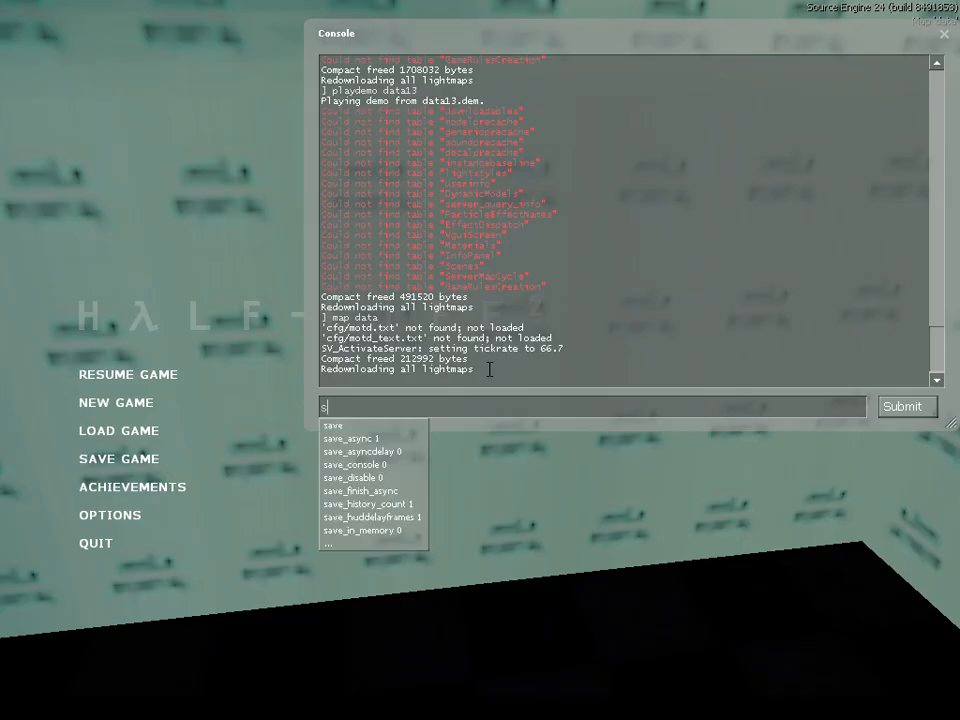
Step: Enable cheats with 'sv_cheats 1' and turn on noclip to fly around the data map
type("sv_cheats 1")
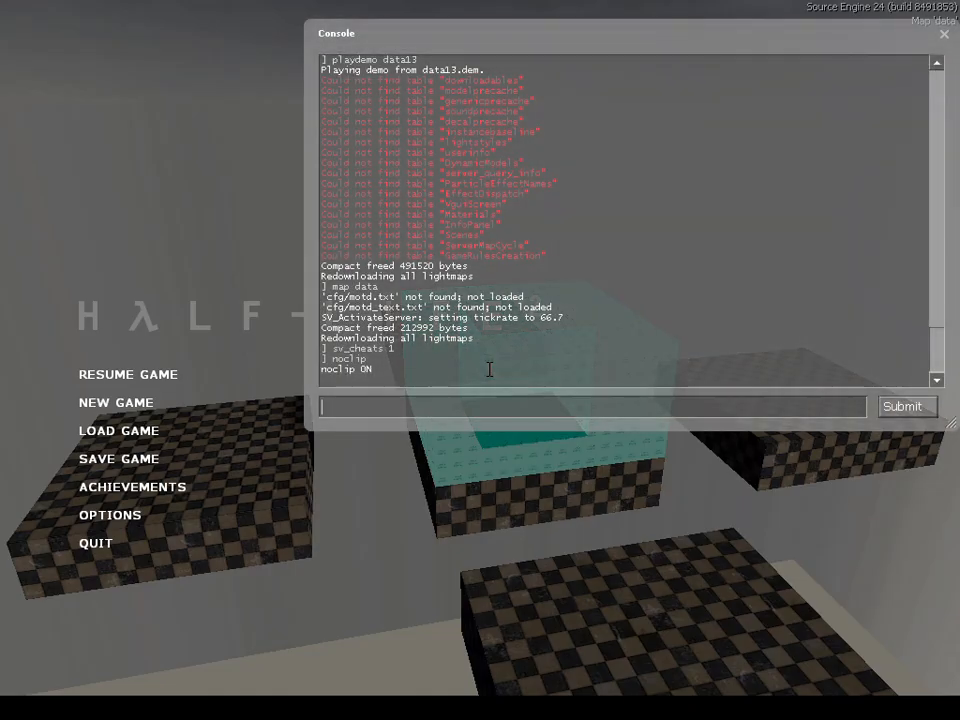
type("impulse")
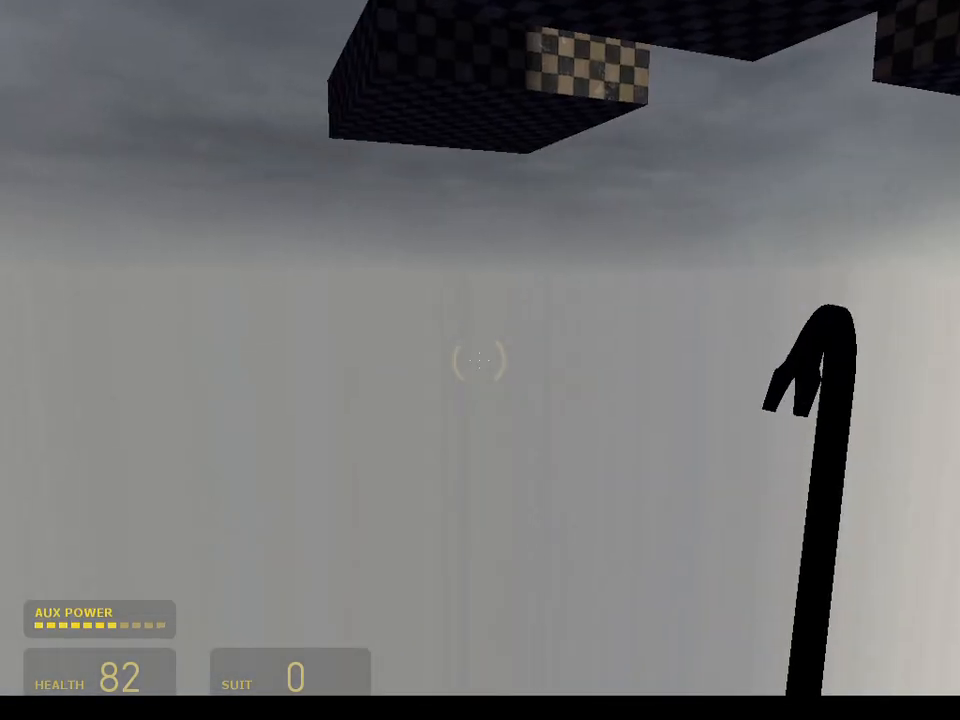
Step: Run 'playdemo data2' from the reopened console; playback fails with a missing-map error
key("`")
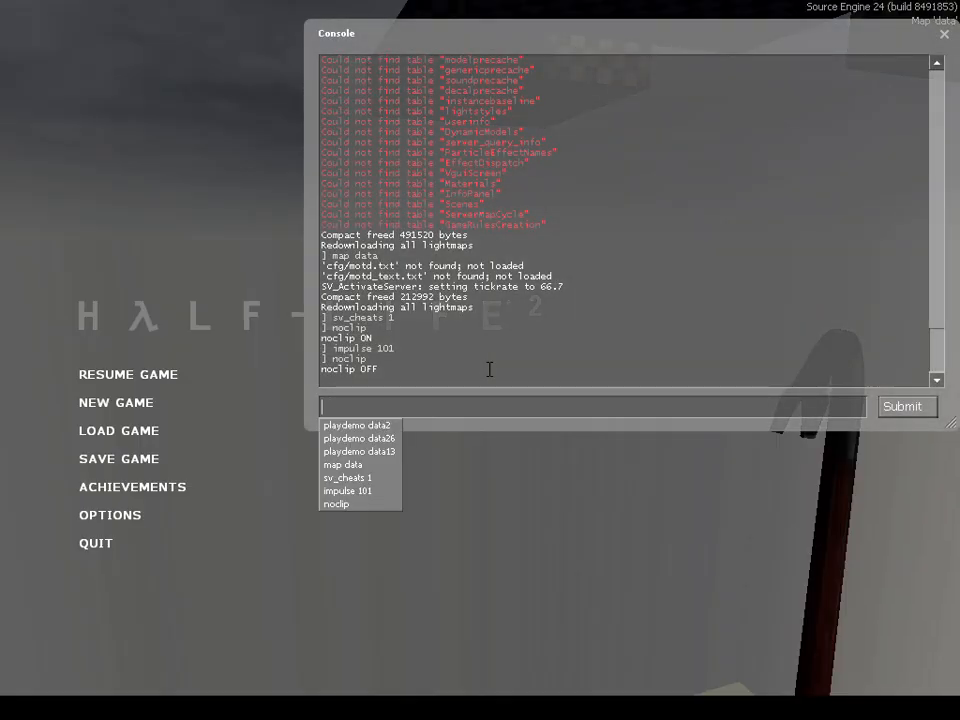
type("playdemo")
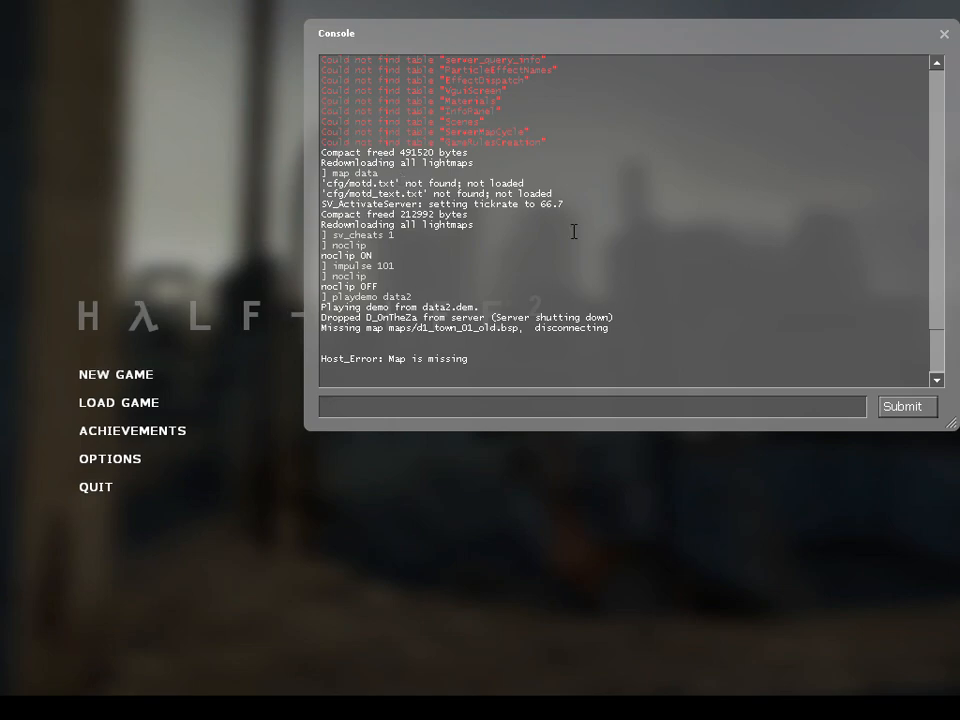
mouse_move(816, 210)
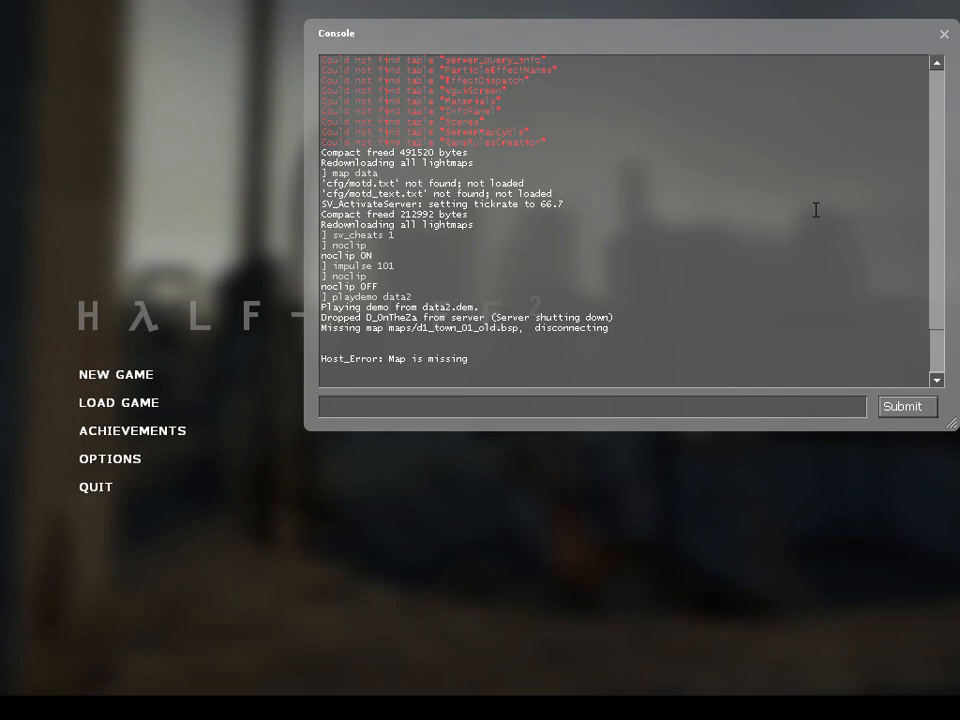